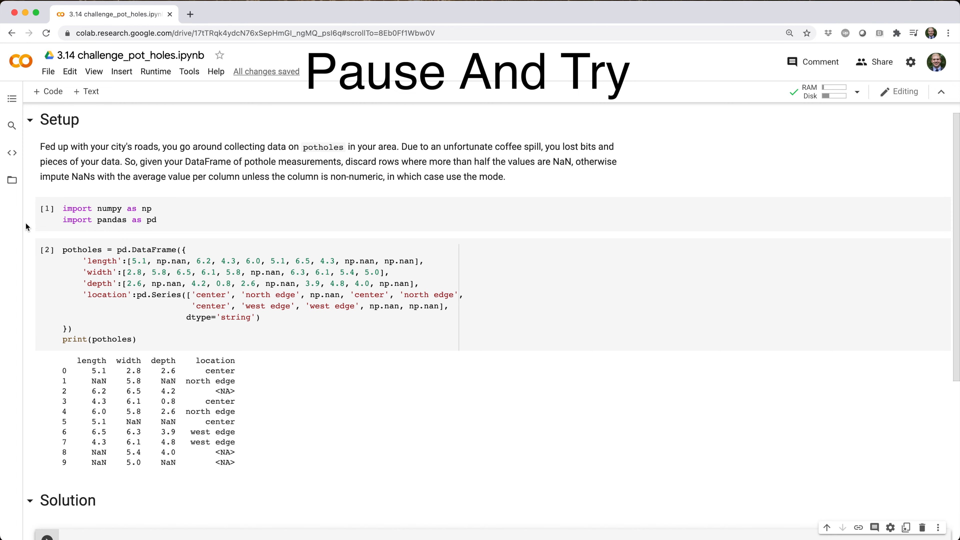
- Scroll past the Setup cells to the Solution cell and its nine-row cleaned output
scroll("down", 3)
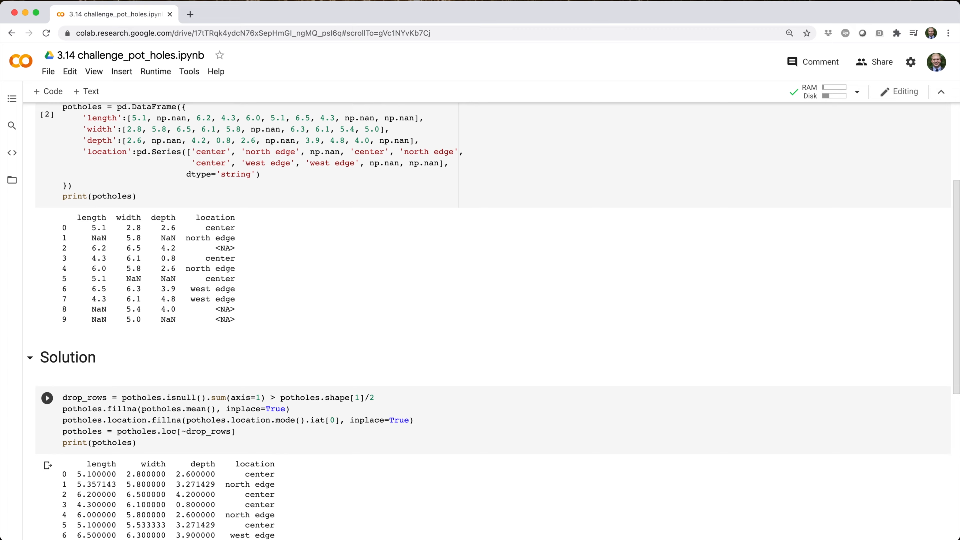
scroll("down", 3)
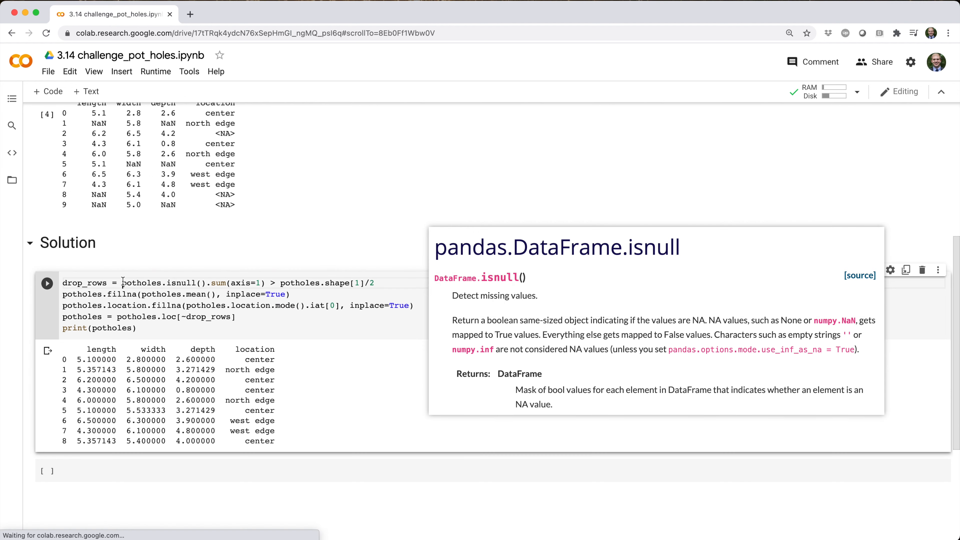
- Reuse isnull from the solution to run potholes.isnull() and show the missing-value mask
double_click(143, 283)
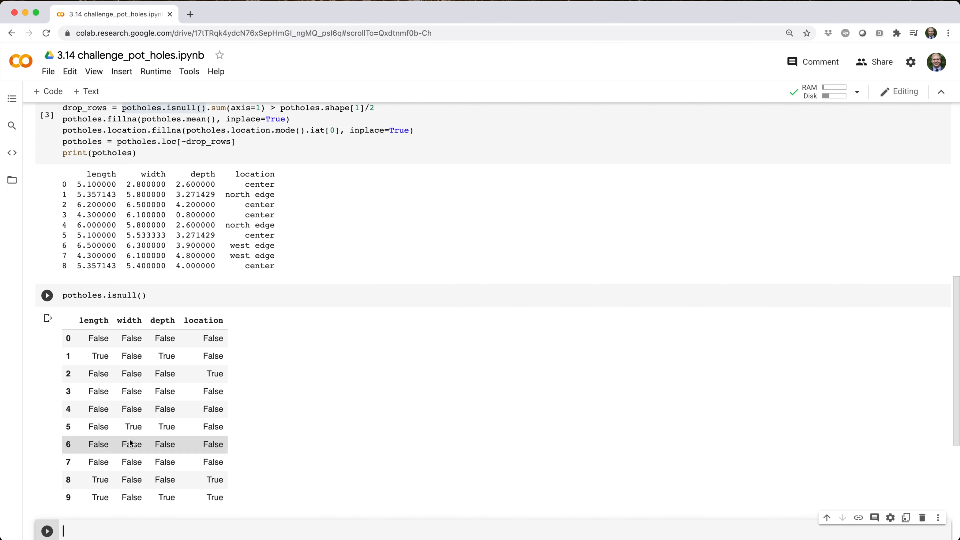
- Build drop_rows = potholes.isnull().sum(axis=1) > potholes.shape[1]/2 and print it, flagging row 9
type(".sum(a)")
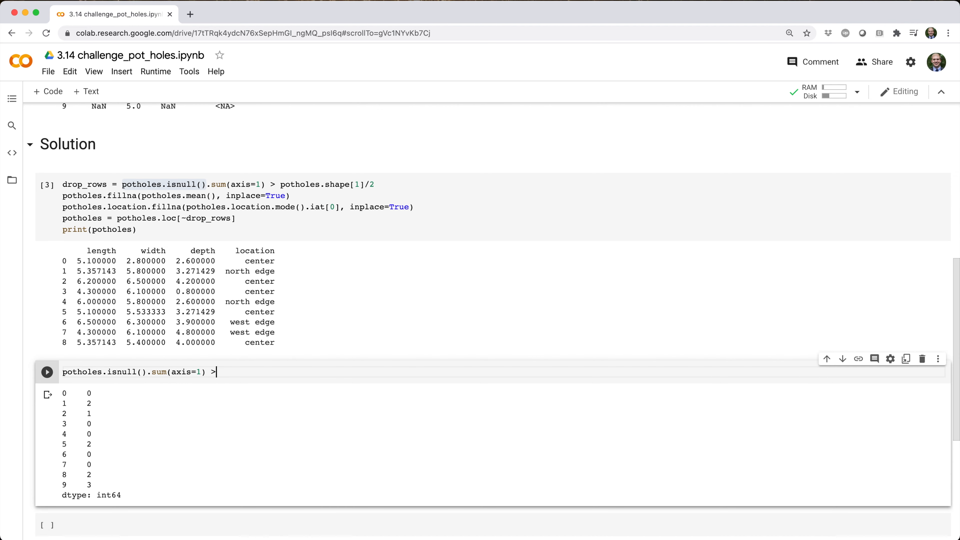
type("potholes.shape[1]/2")
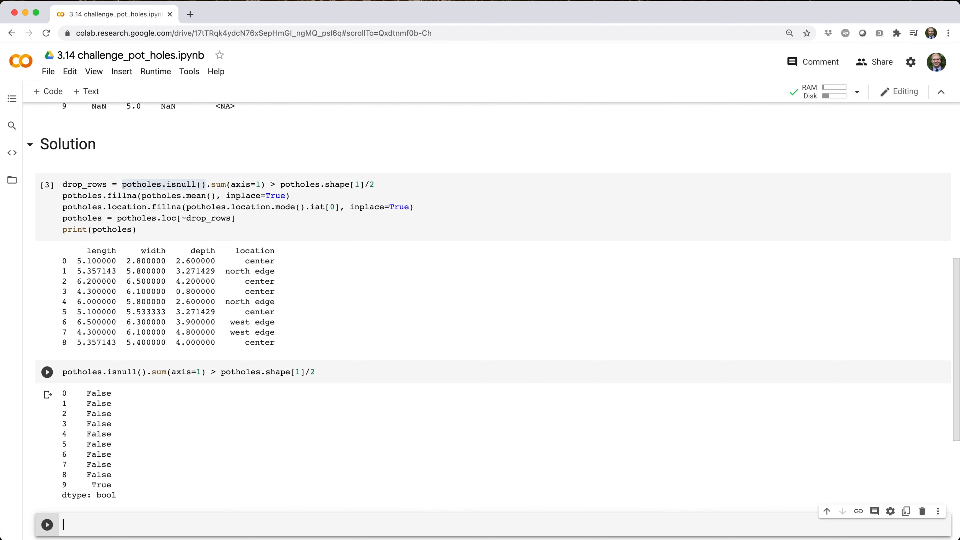
left_click(47, 185)
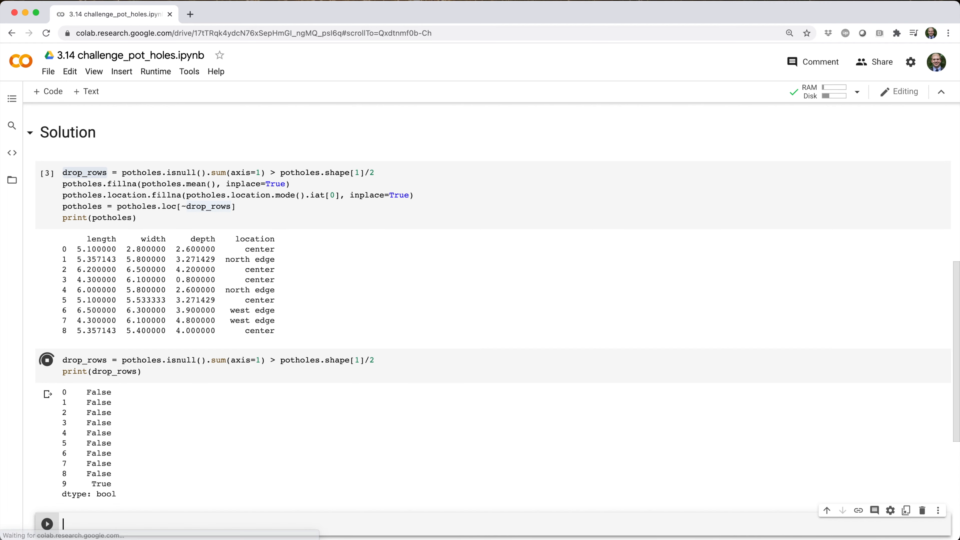
- Run potholes.mean() to get length 5.357143, width 5.533333, depth 3.271429
scroll("down", 3)
type("potholes.mean()")
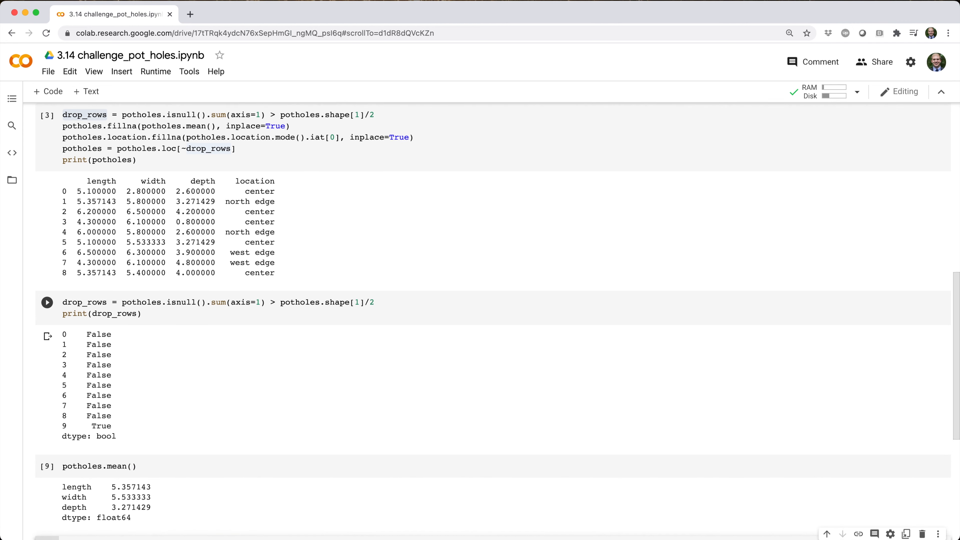
scroll("down", 3)
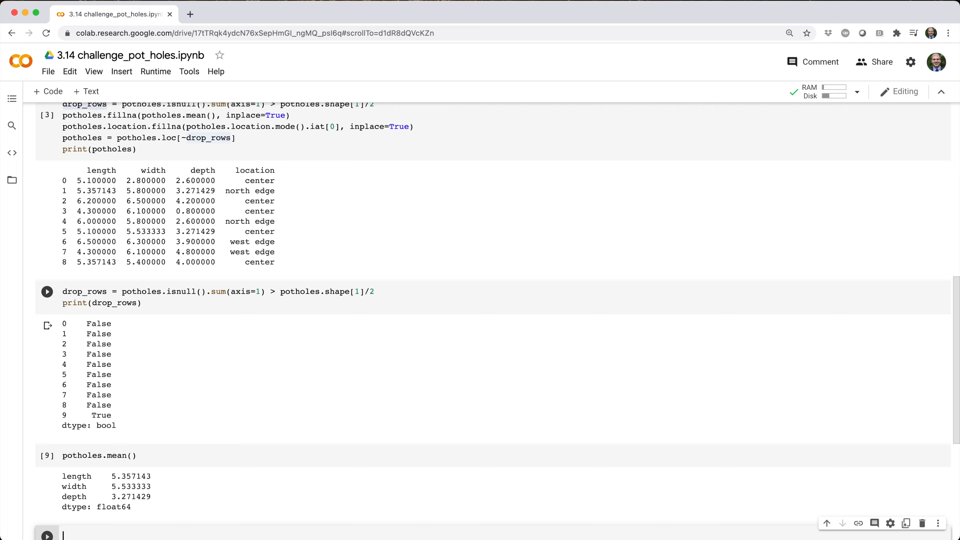
- Run potholes.fillna(potholes.mean(), inplace=True) and print potholes with numeric gaps filled
type("potholes.fil")
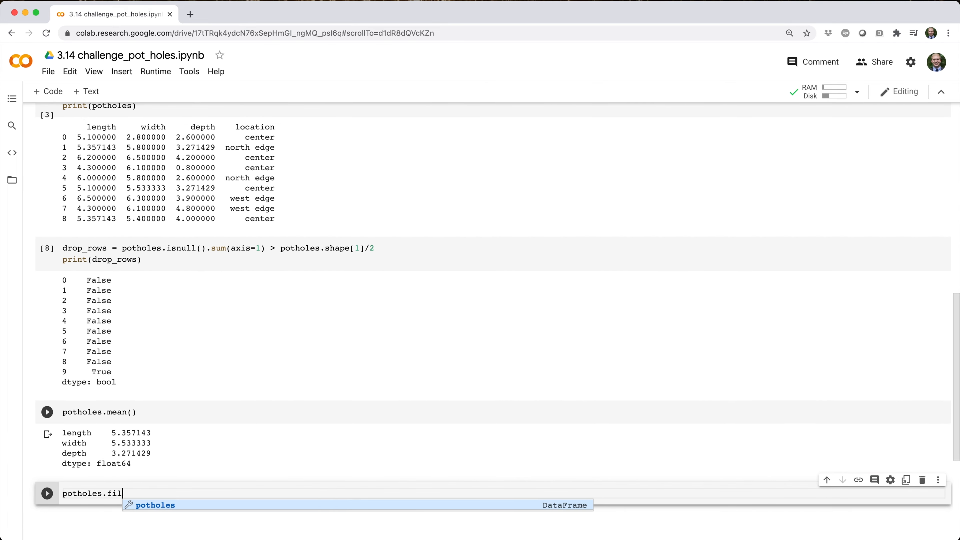
type("lna(potholes.mean(), inplace=True")
type("print()")
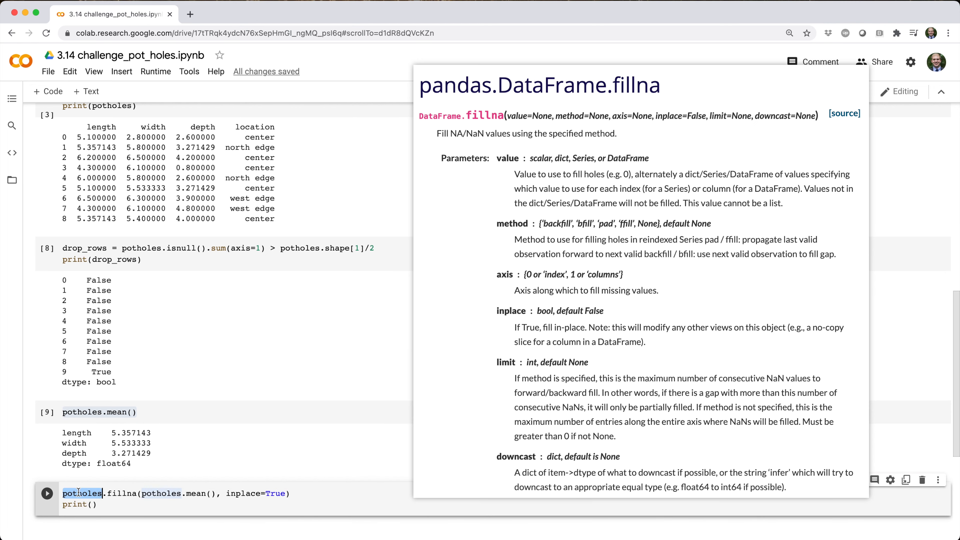
left_click(46, 493)
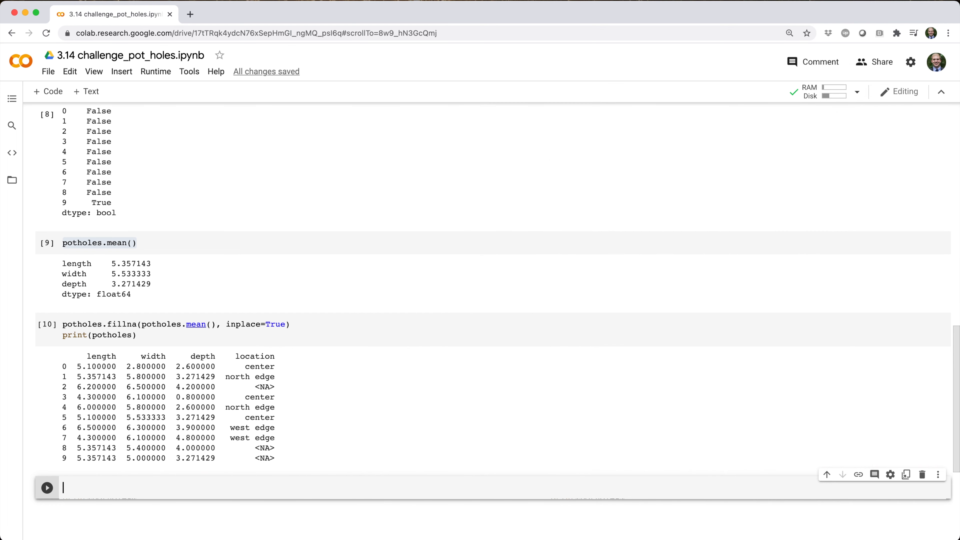
- Find the location mode 'center', then rework it into potholes.location.fillna(potholes.location.mode(), inplace=True)
type("potholes.location.mode(")
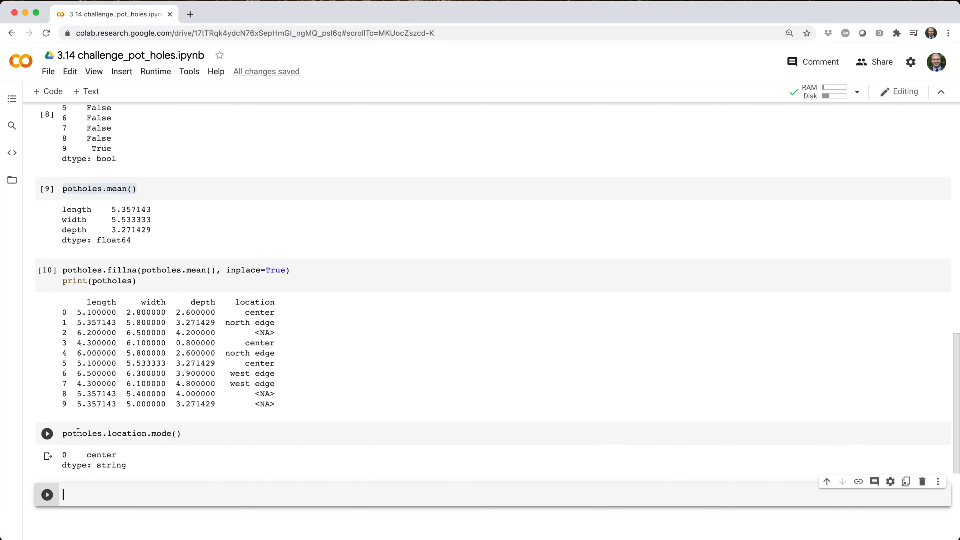
type("potholes.location.fillna(")
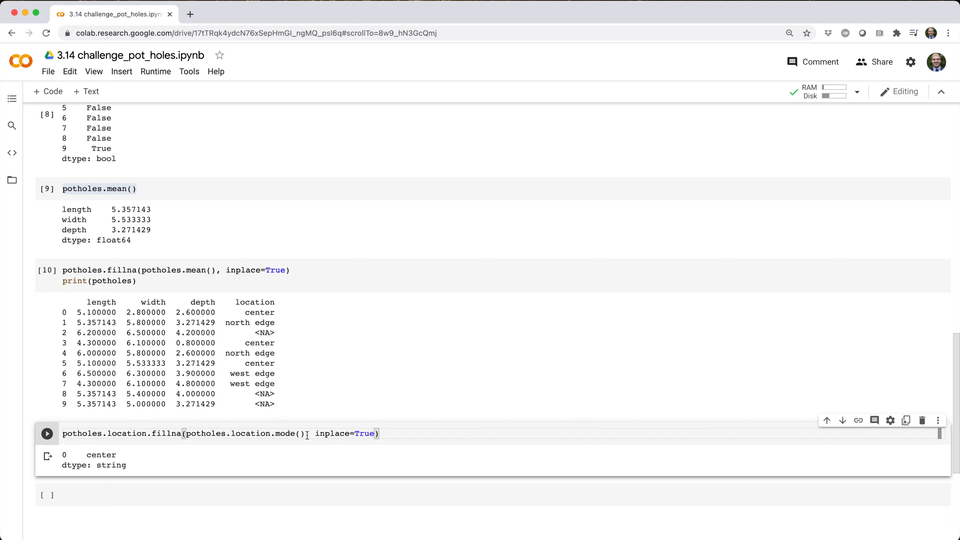
- Append .iat[0] to mode(), print potholes with locations filled as center, and start potholes.l
type(".iat")
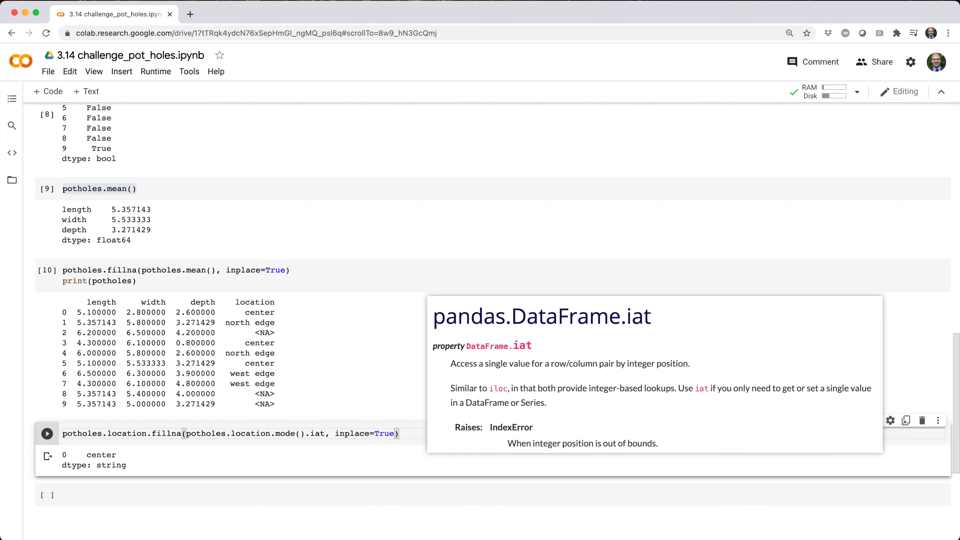
type("[0]")
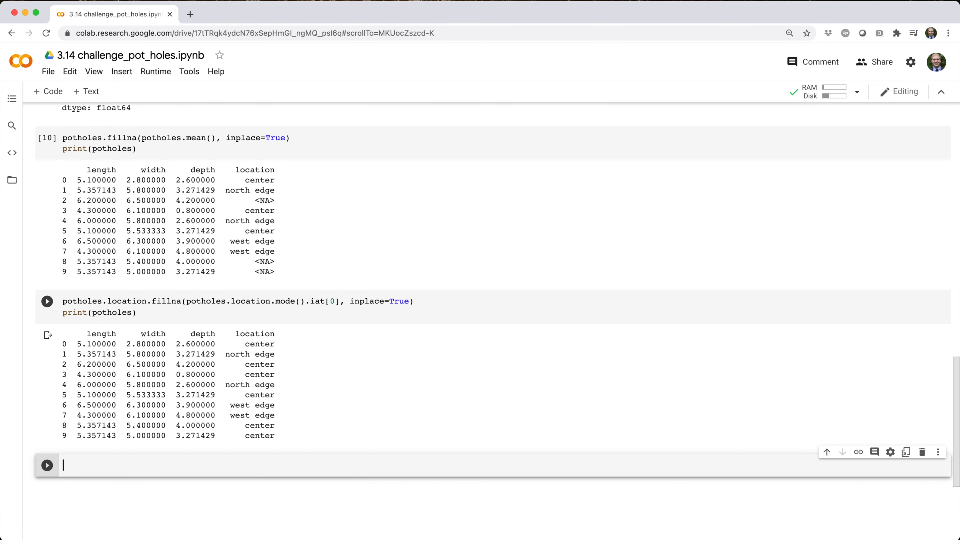
type("potholes.l")
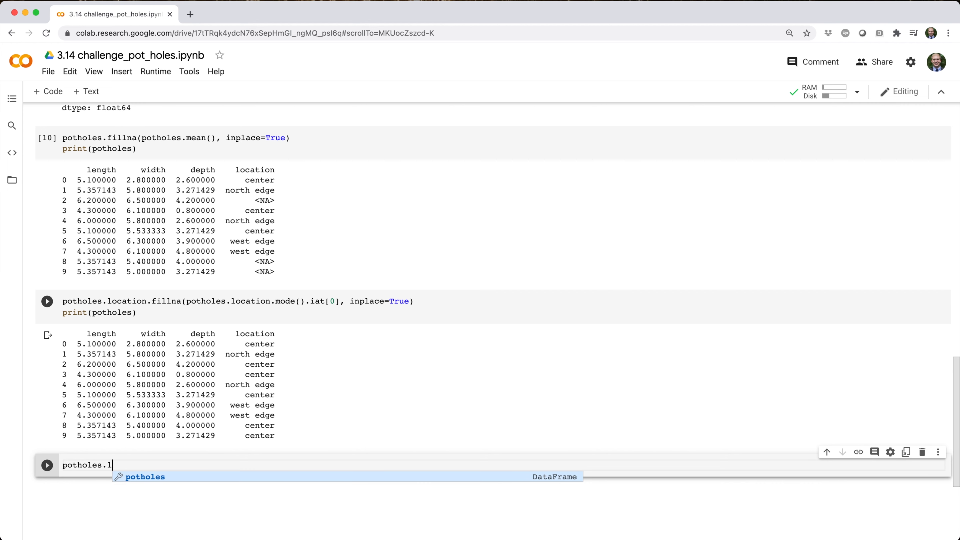